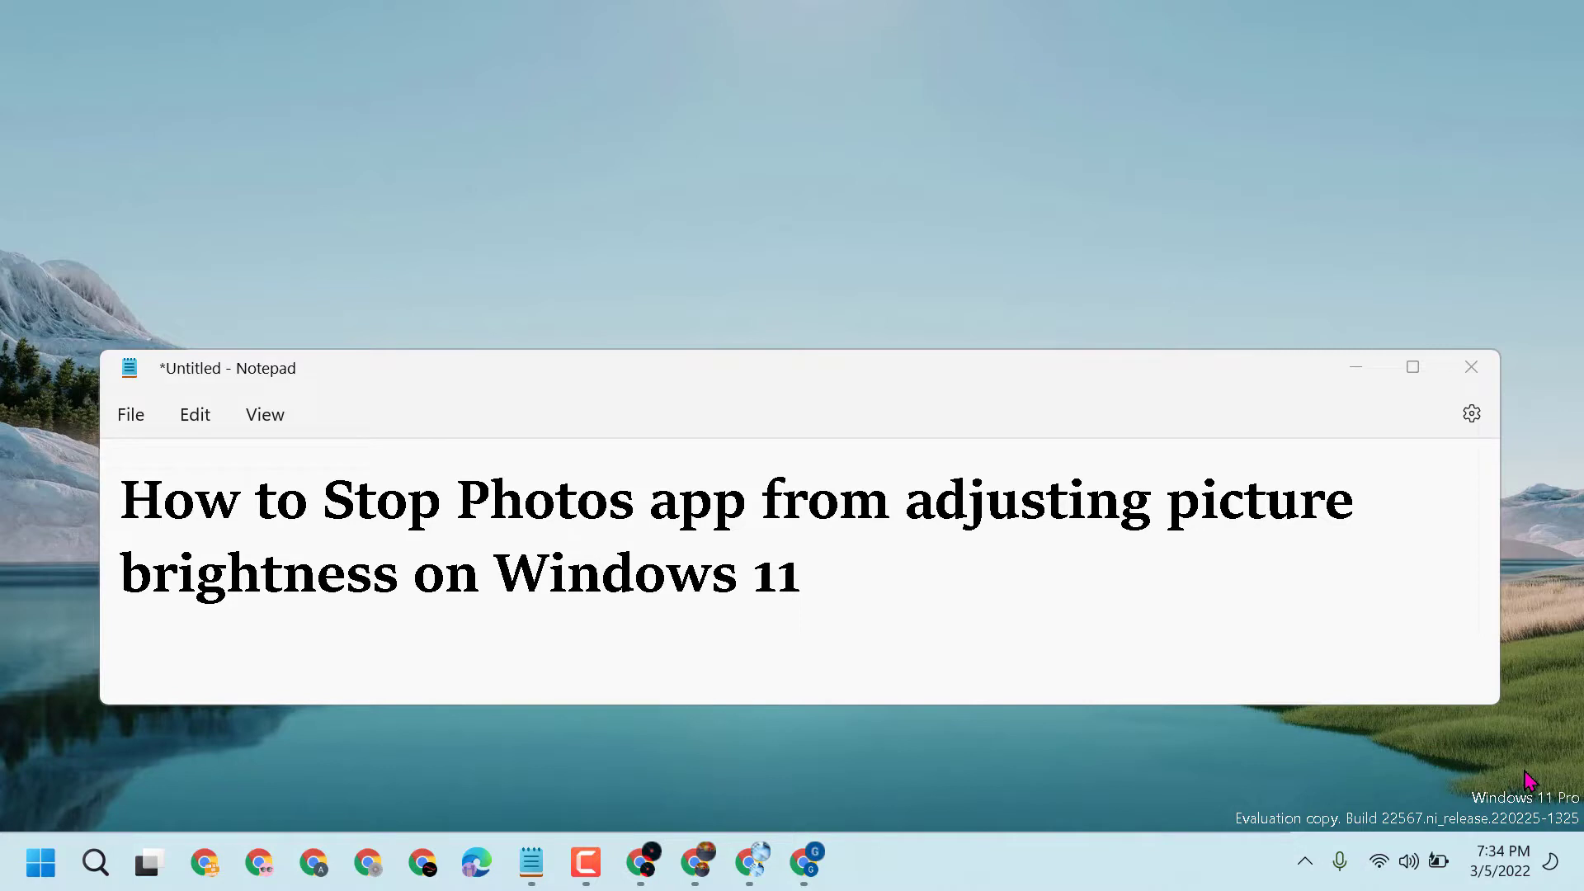
mouse_move(1295, 293)
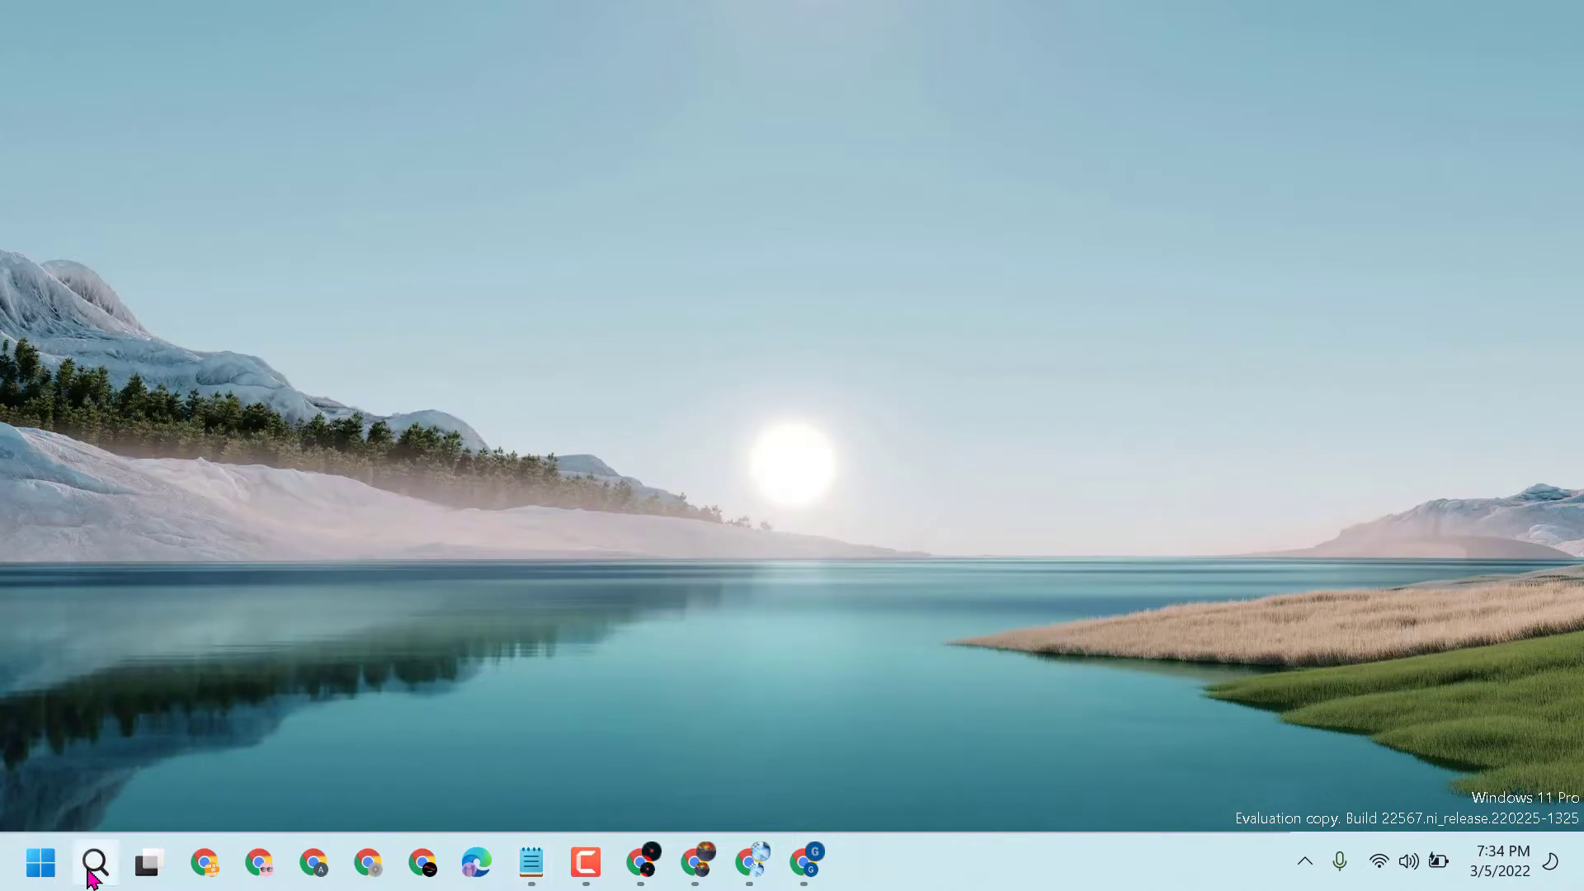
Search the Start menu for 'powers' to surface Windows PowerShell as the best match
click(95, 861)
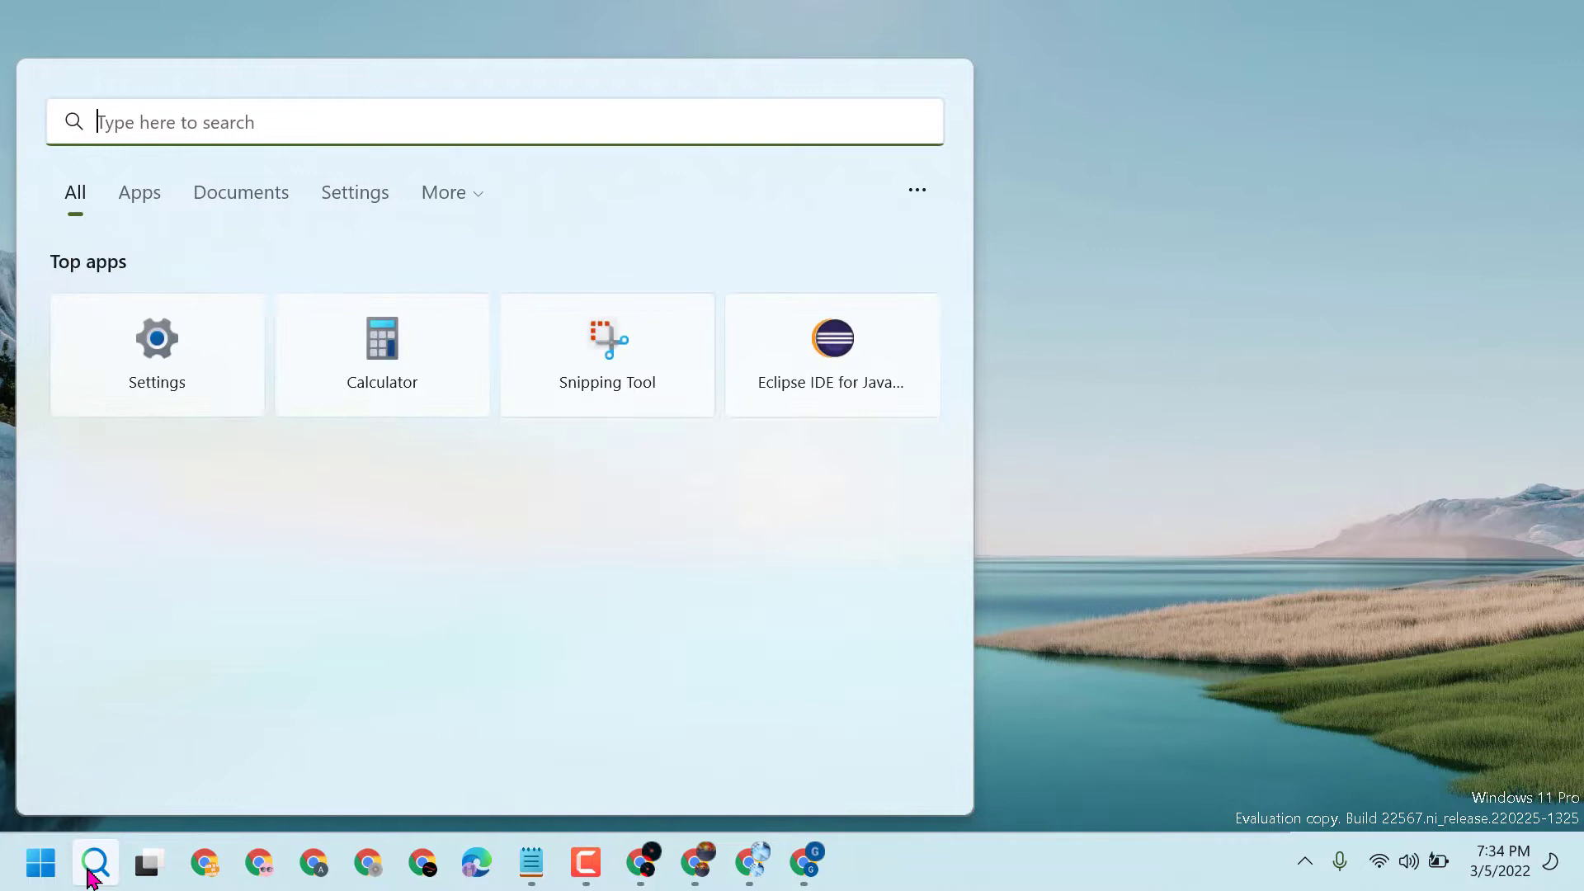
text(powerPoint)
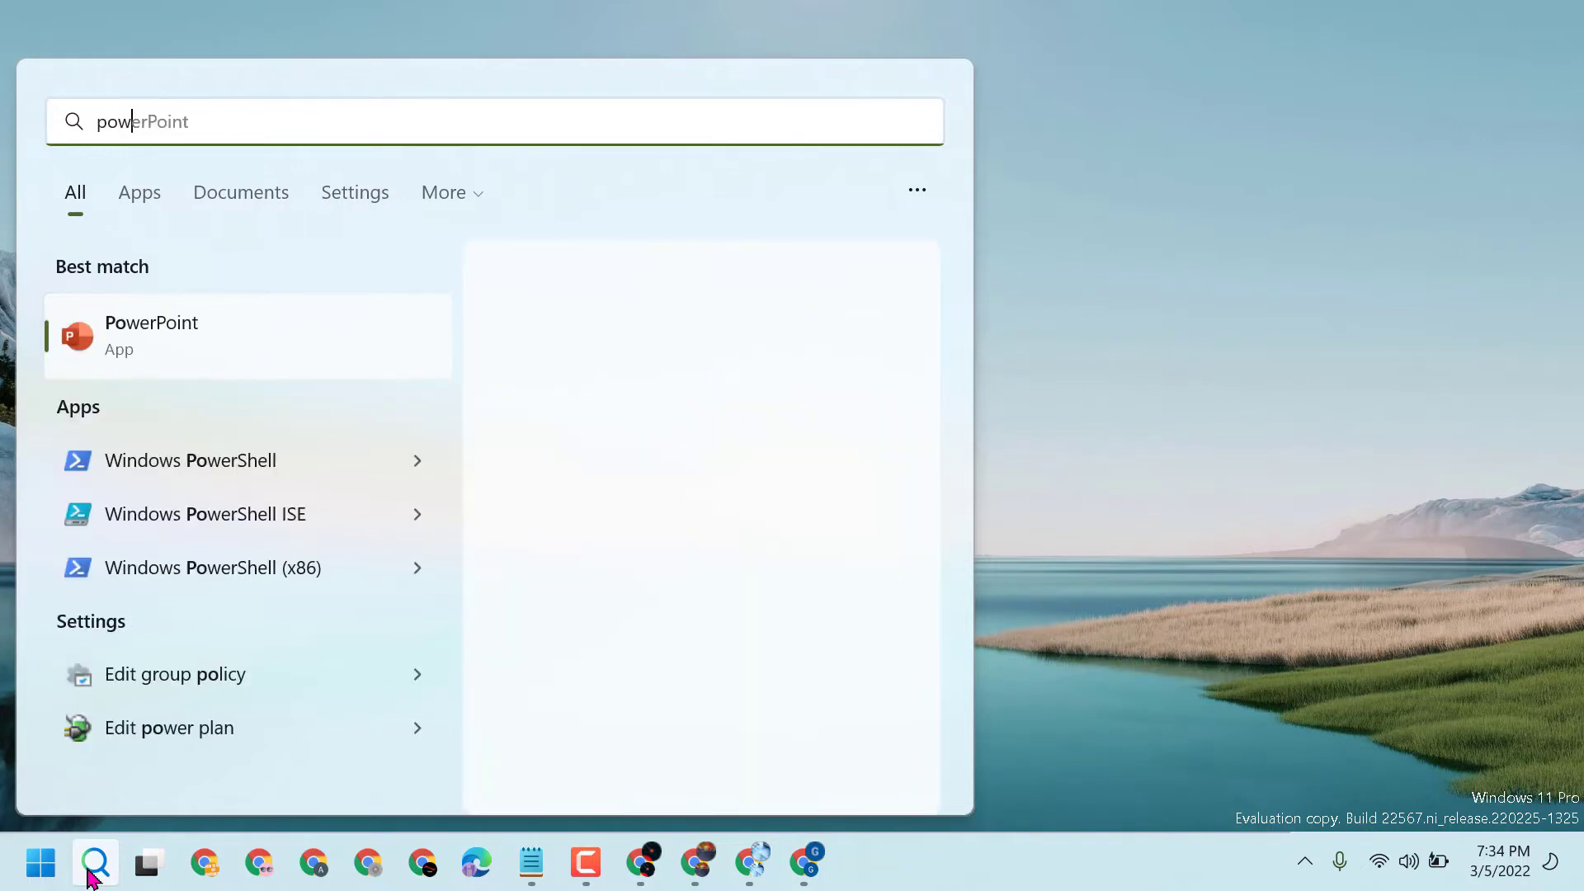
text(powers)
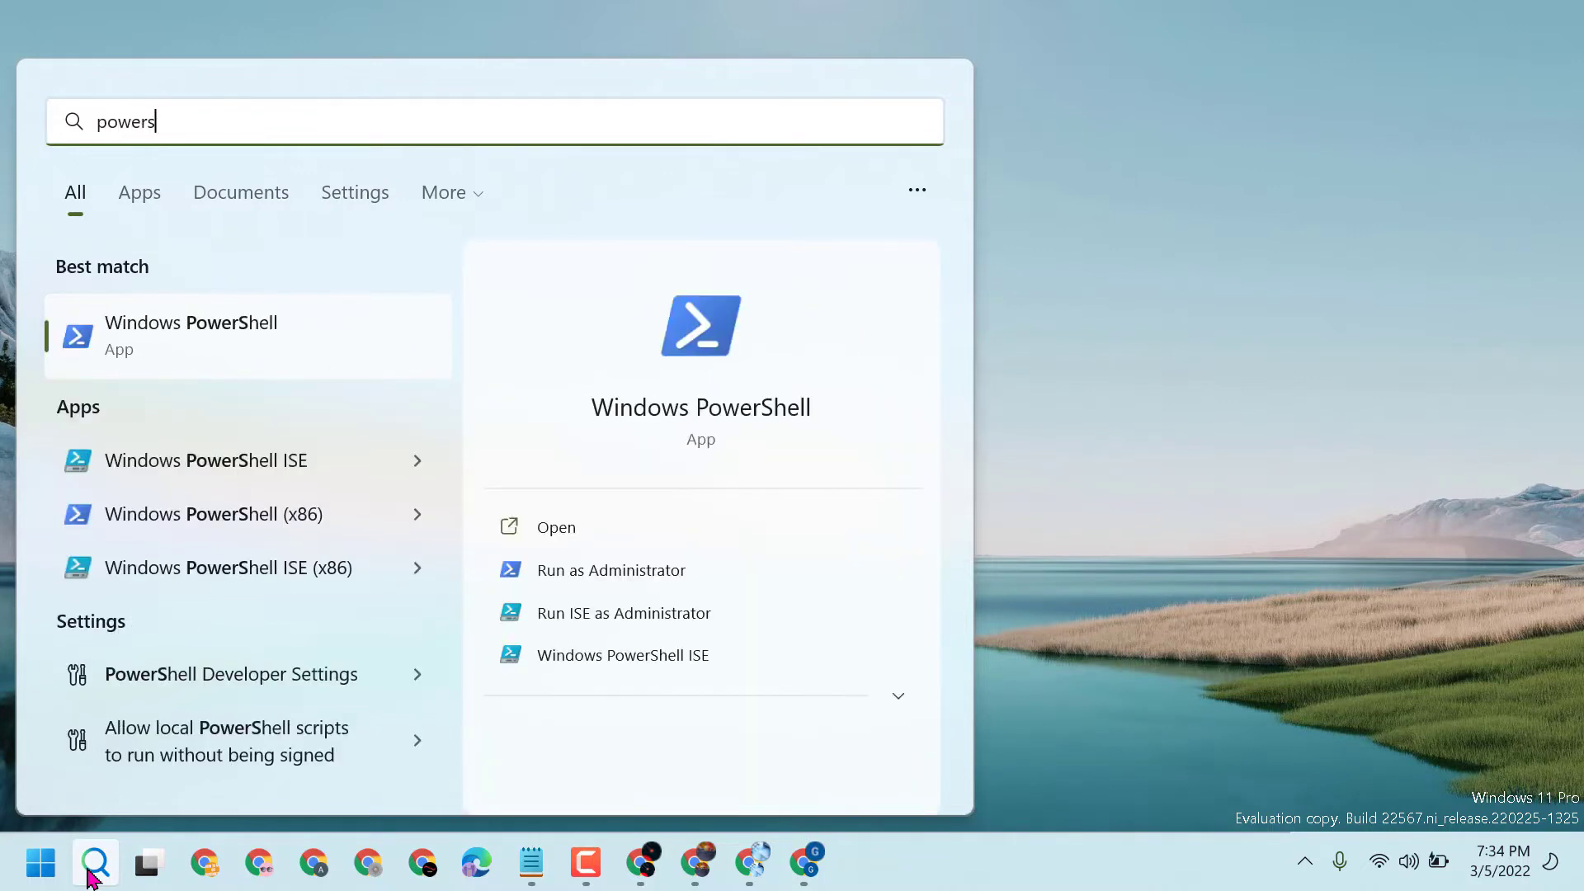
mouse_move(213, 324)
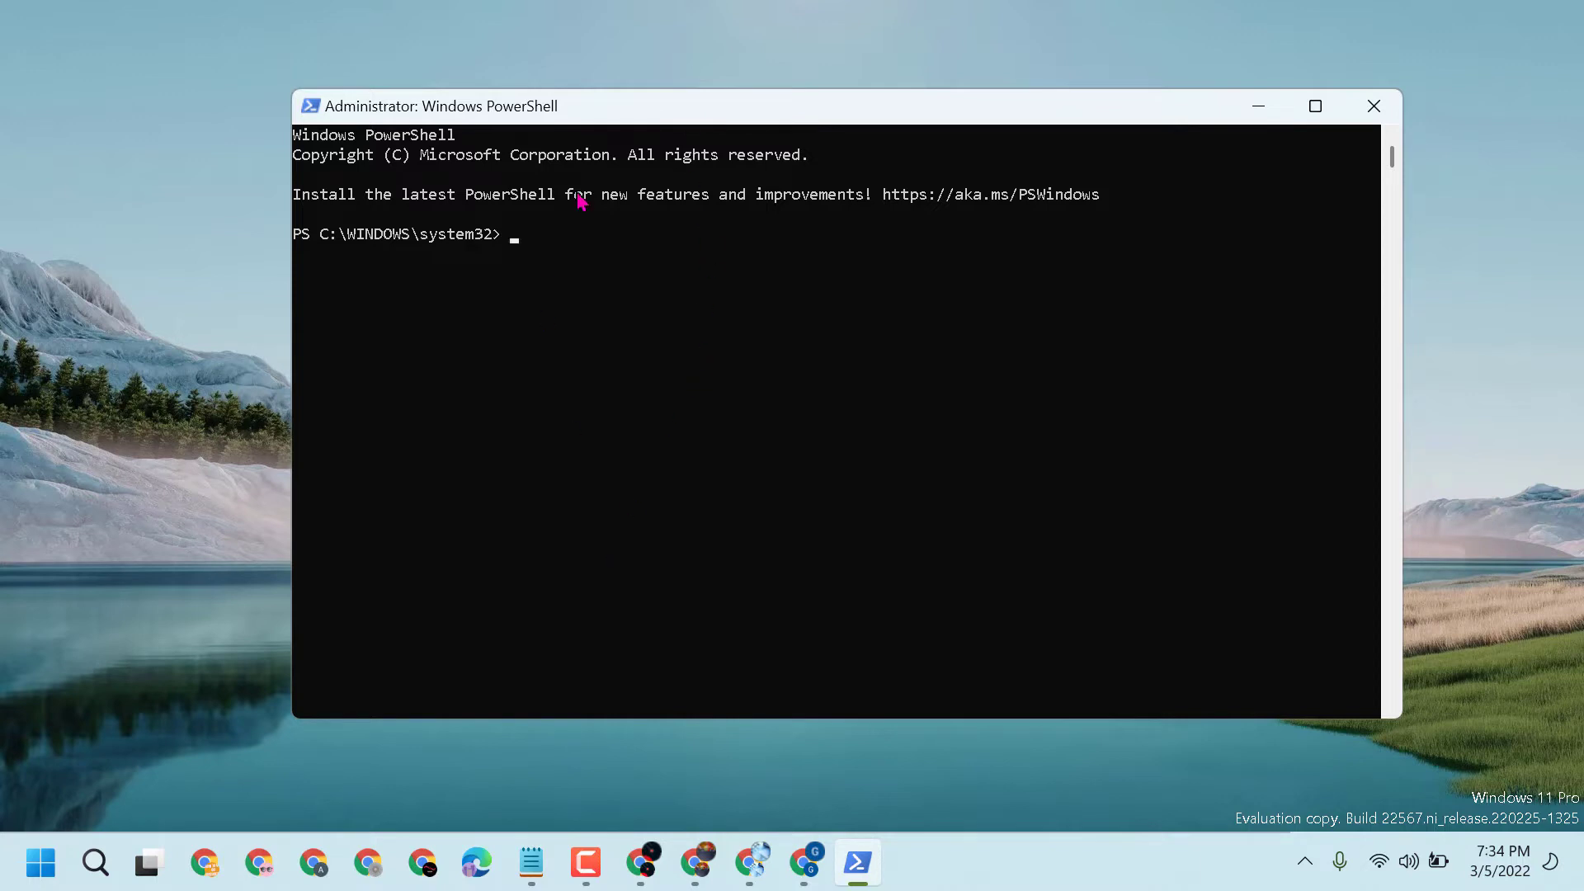
mouse_move(790, 109)
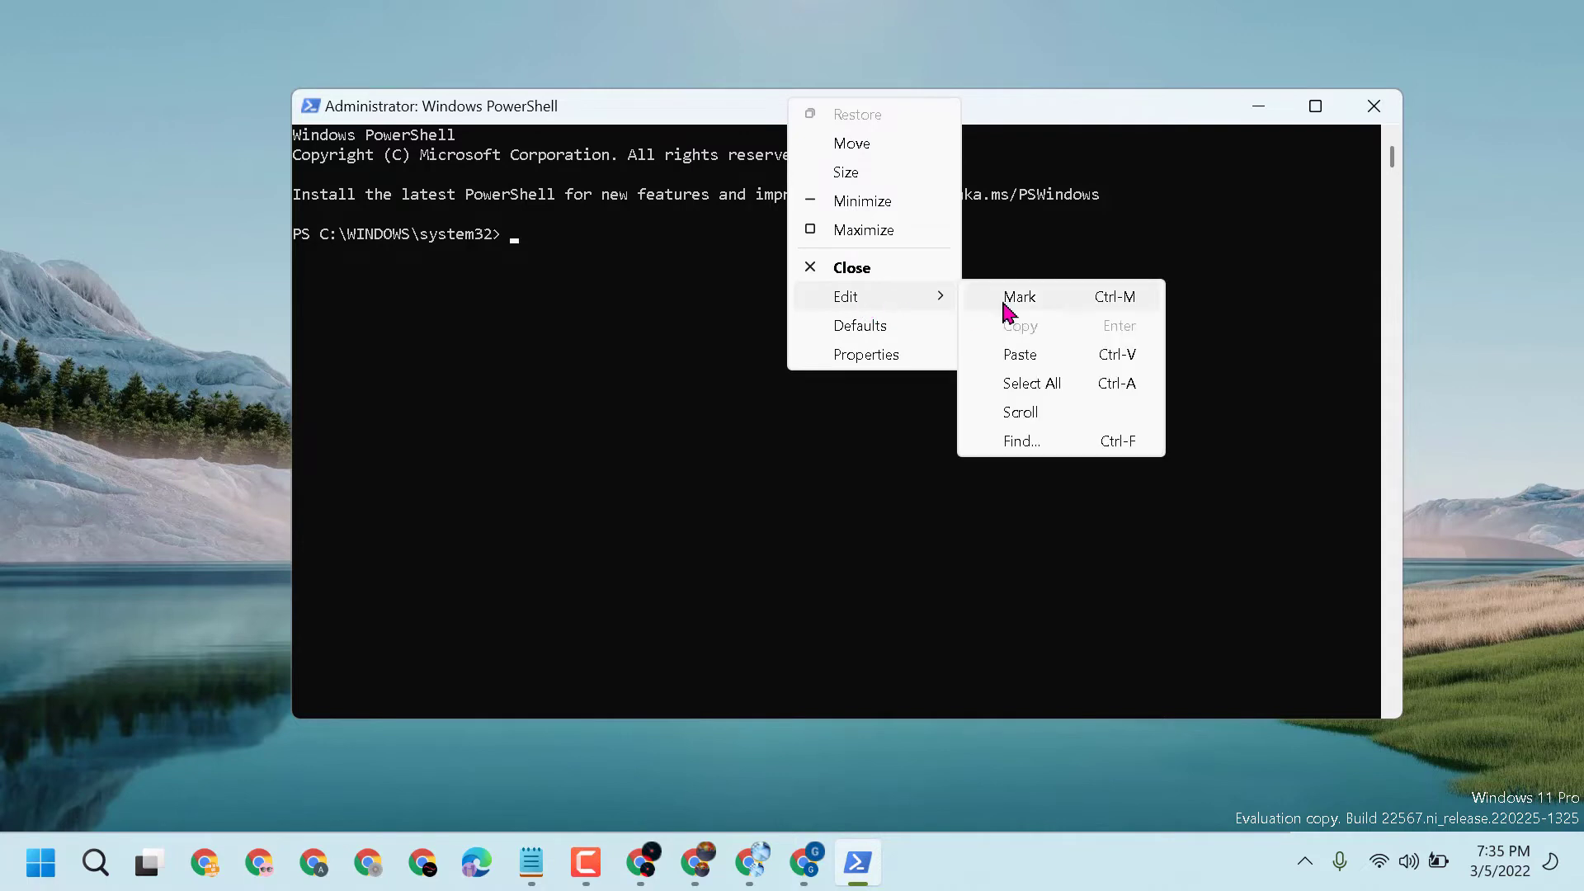
Place the Get-AppXPackage re-register command for all users at the admin prompt
text(Get)
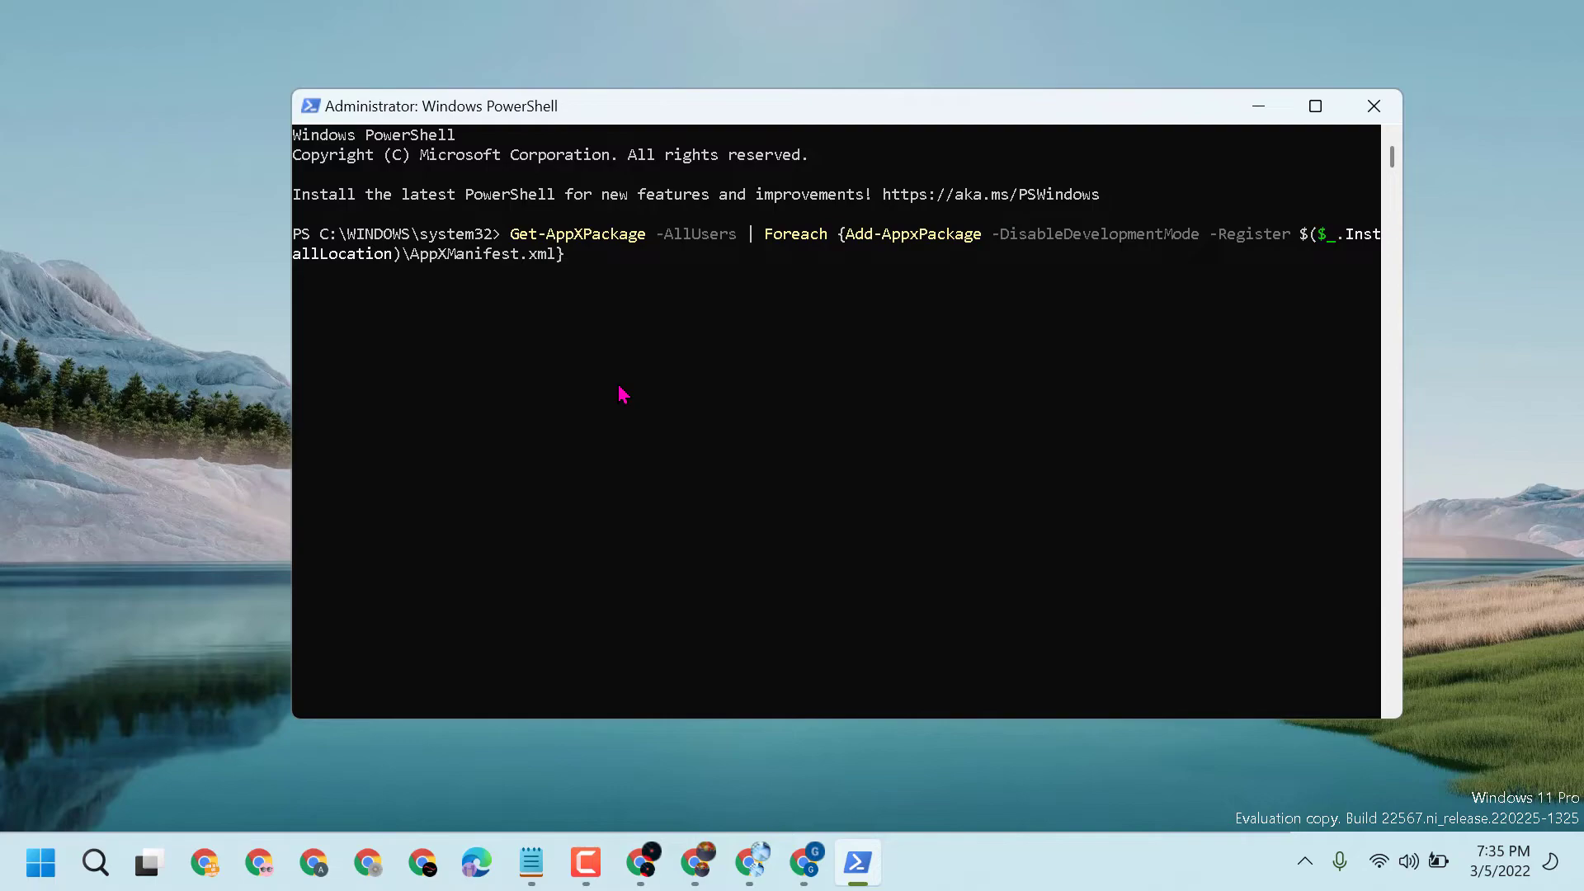
Execute the re-register command, wait for its output, then close the administrator window
key(enter)
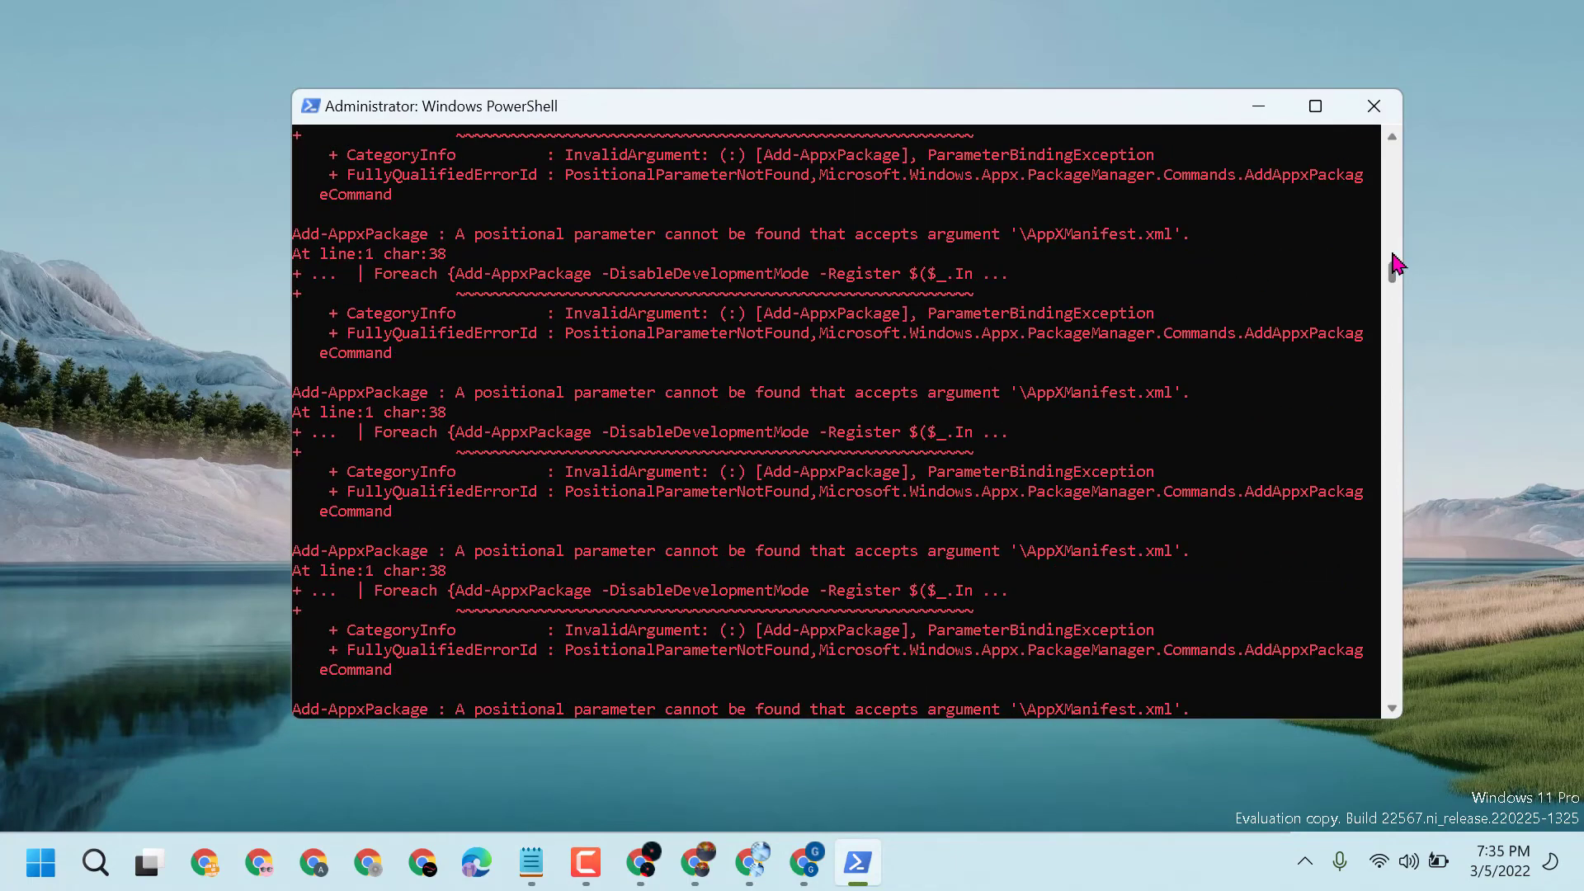
click(1373, 106)
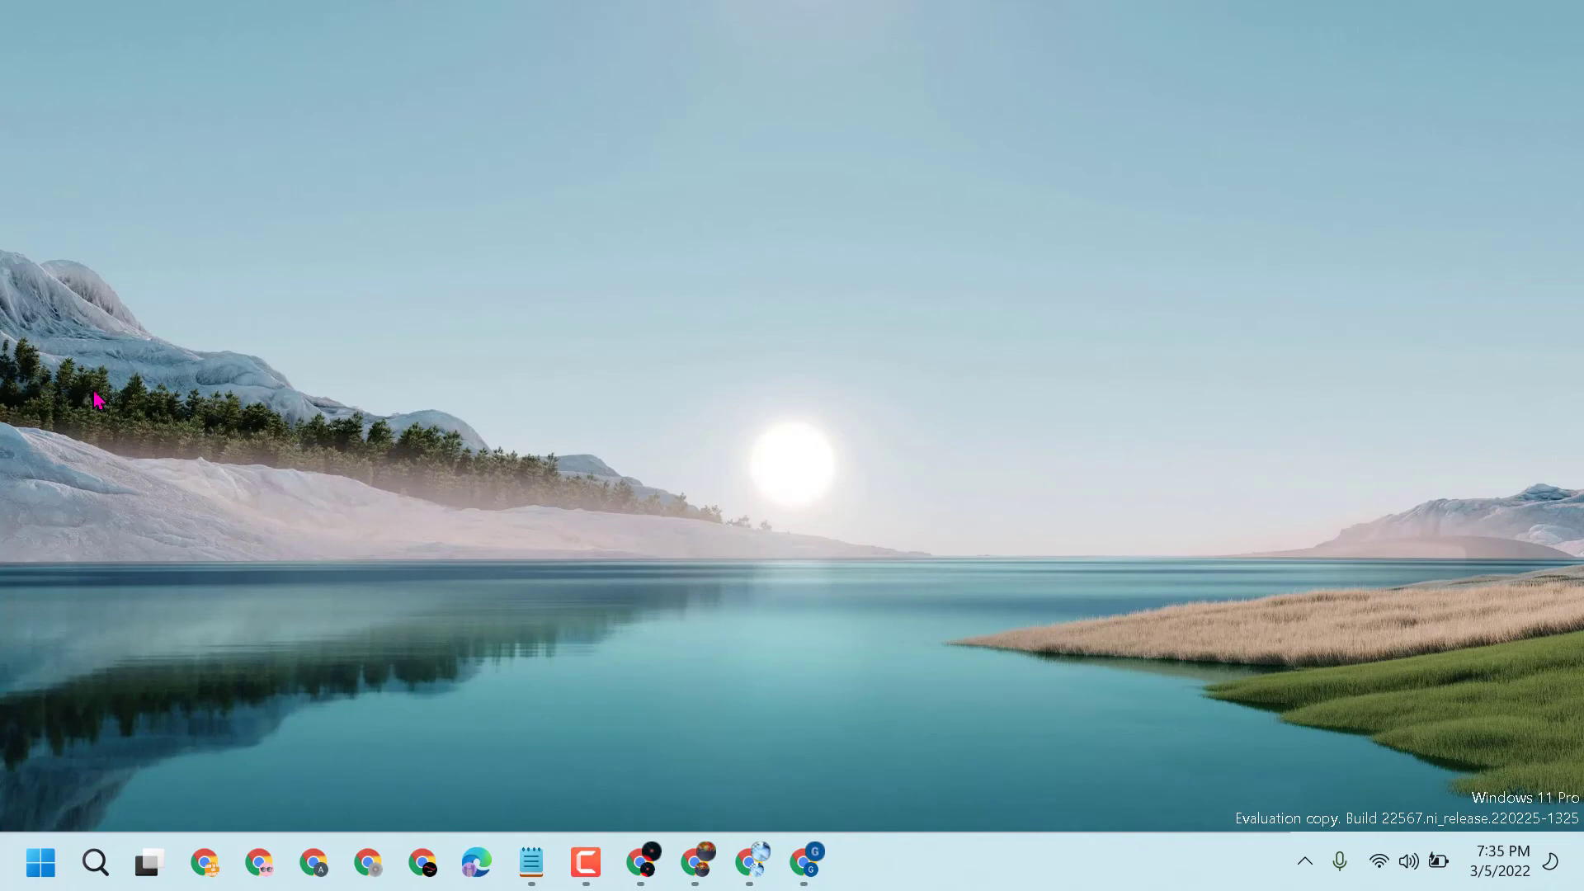
mouse_move(447, 475)
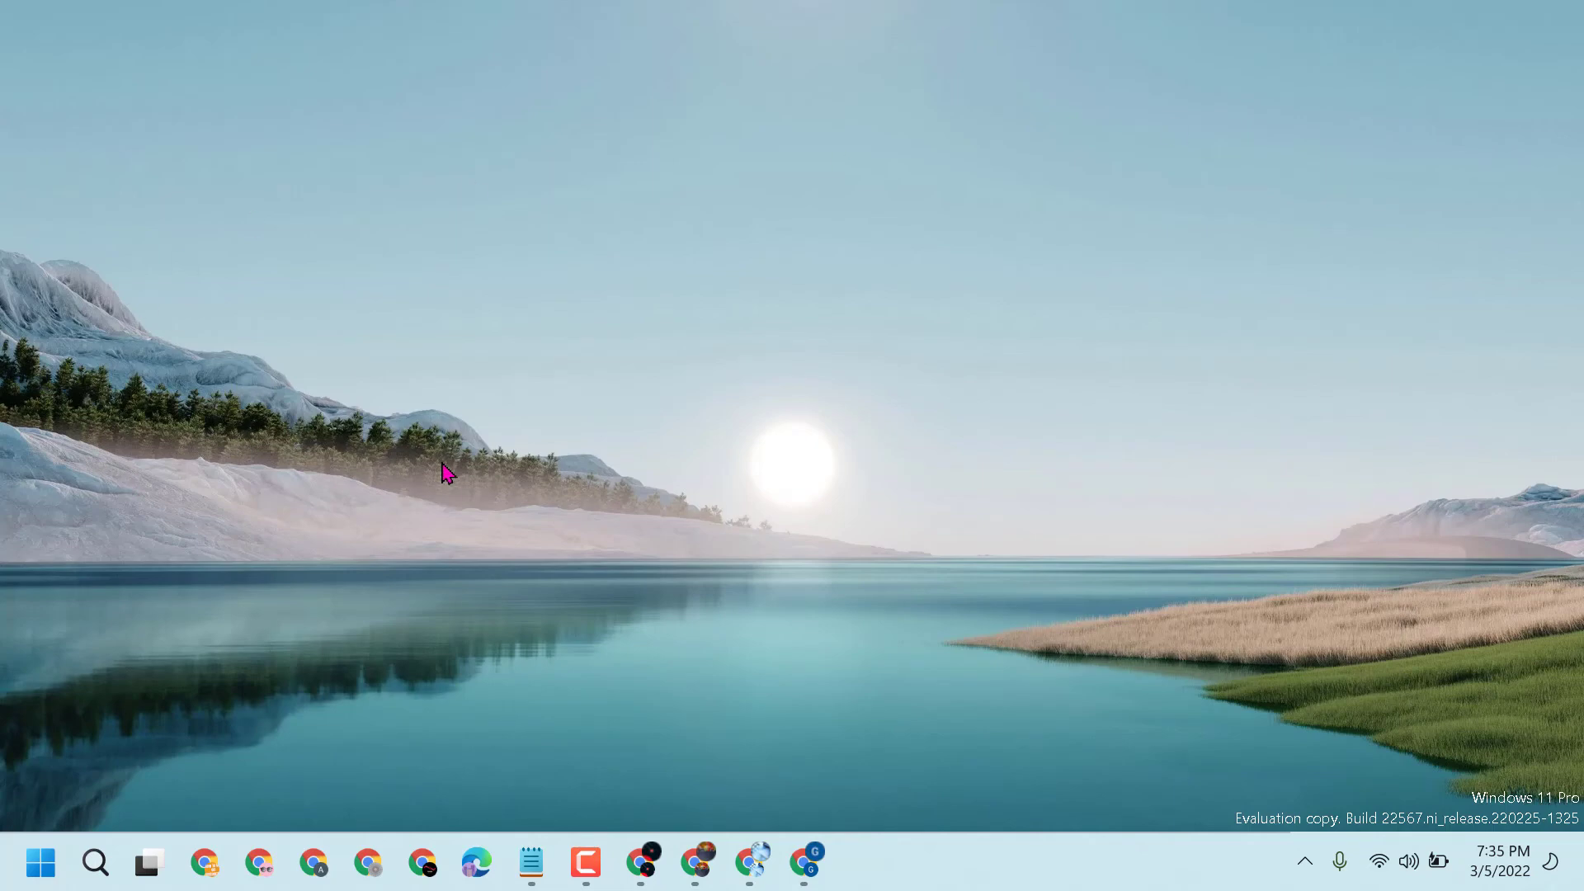